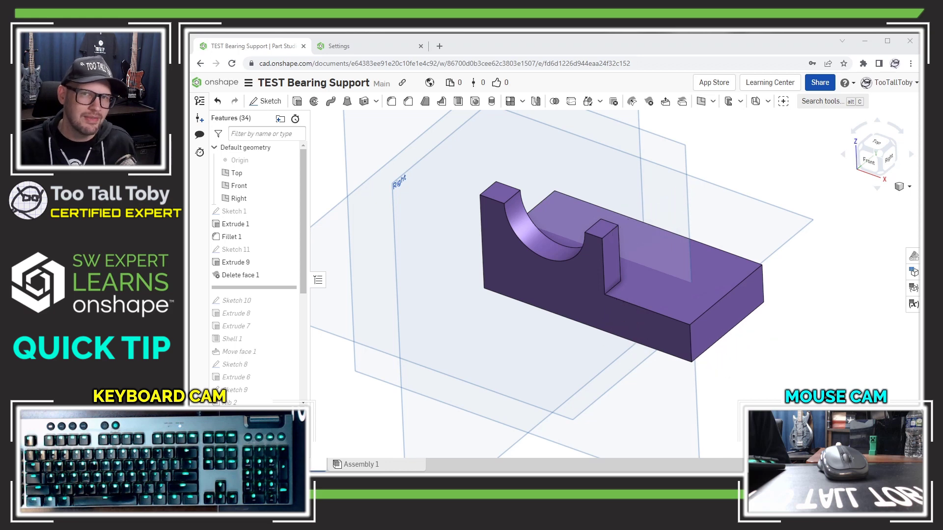
# Create Fillet 4 with a 4 mm radius on the two top edges of the saddle uprights.
pyautogui.press('Shift+Enter')
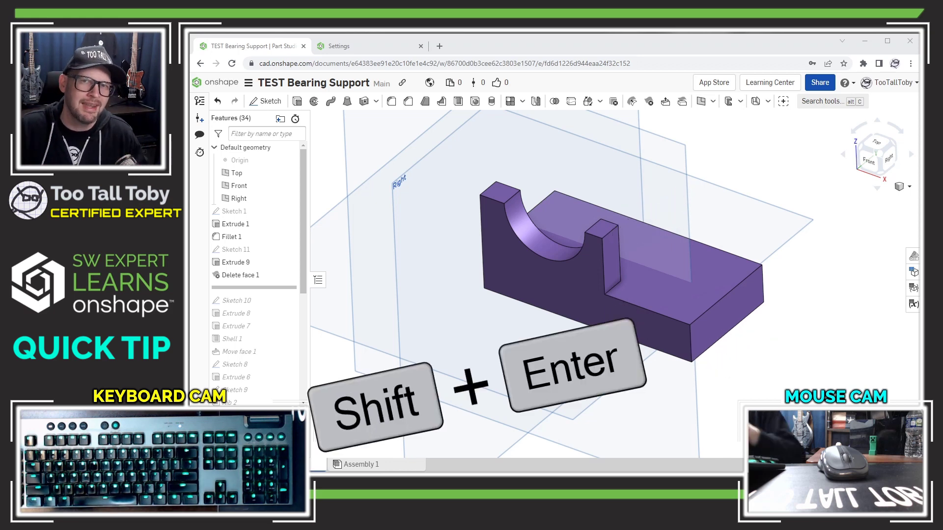
pyautogui.press('shift+enter')
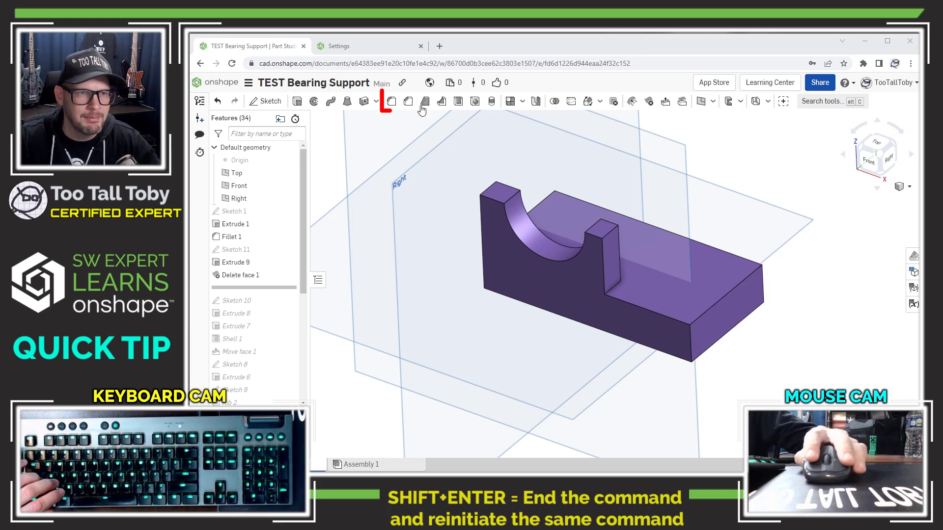
pyautogui.click(408, 101)
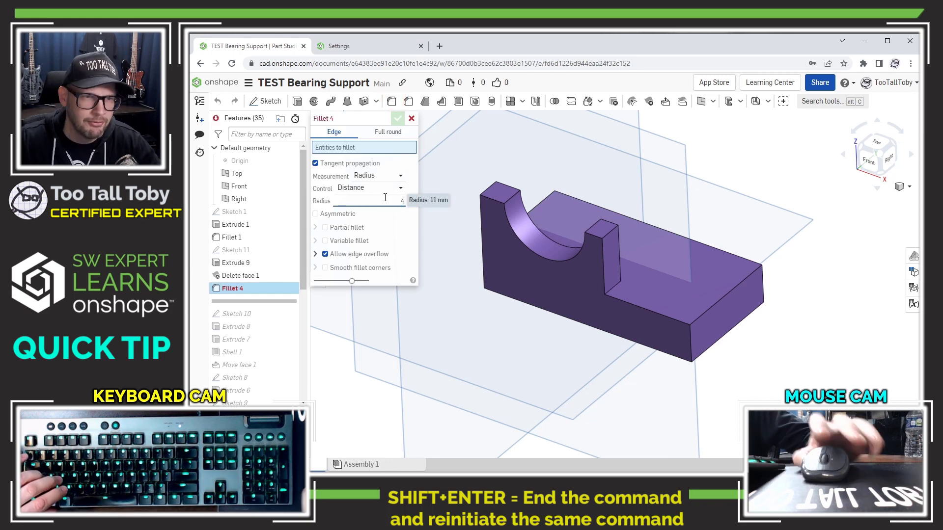
pyautogui.click(607, 239)
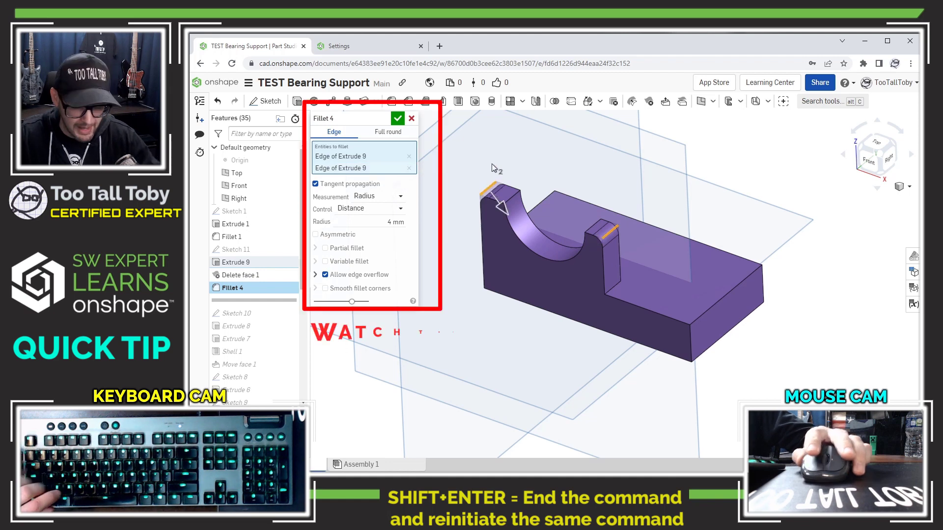
pyautogui.press('shift')
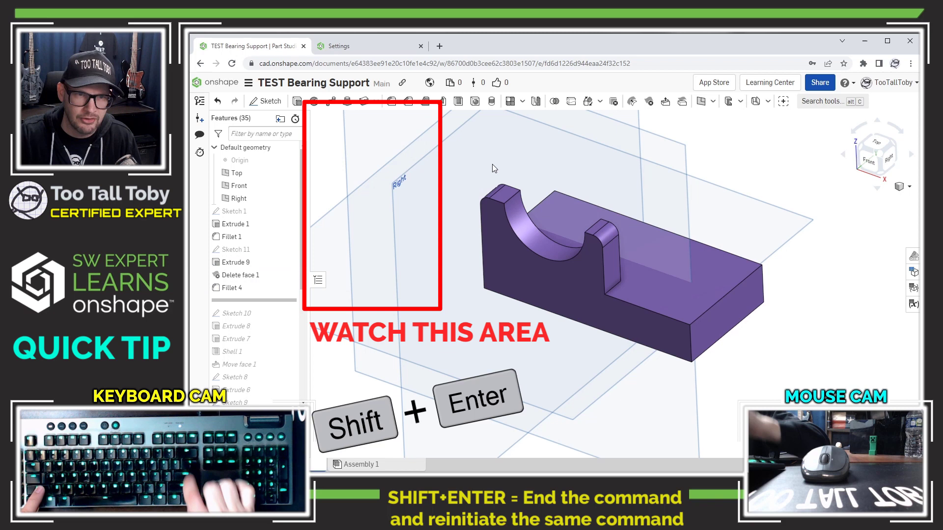
# Create Fillet 5 at 6 mm on the two vertical corner edges at the base's far end.
pyautogui.press('Shift+Enter')
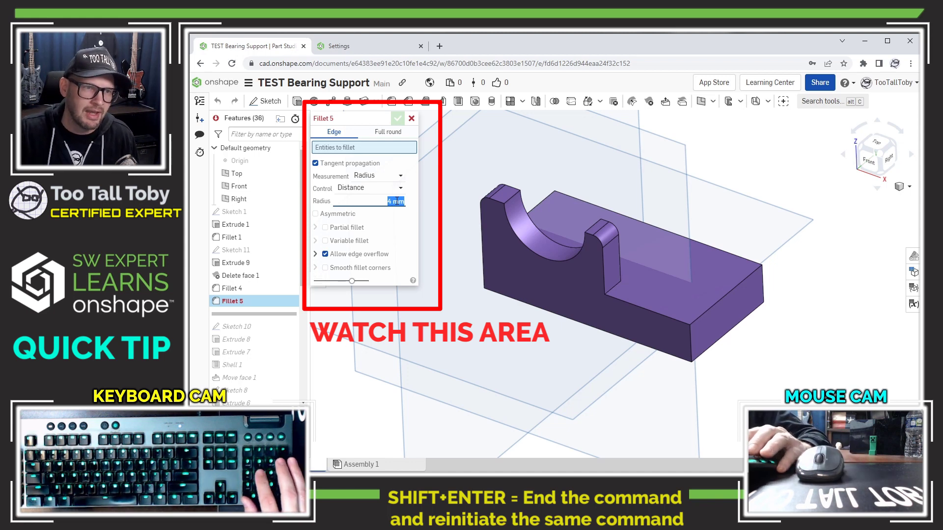
pyautogui.click(762, 279)
pyautogui.write('6')
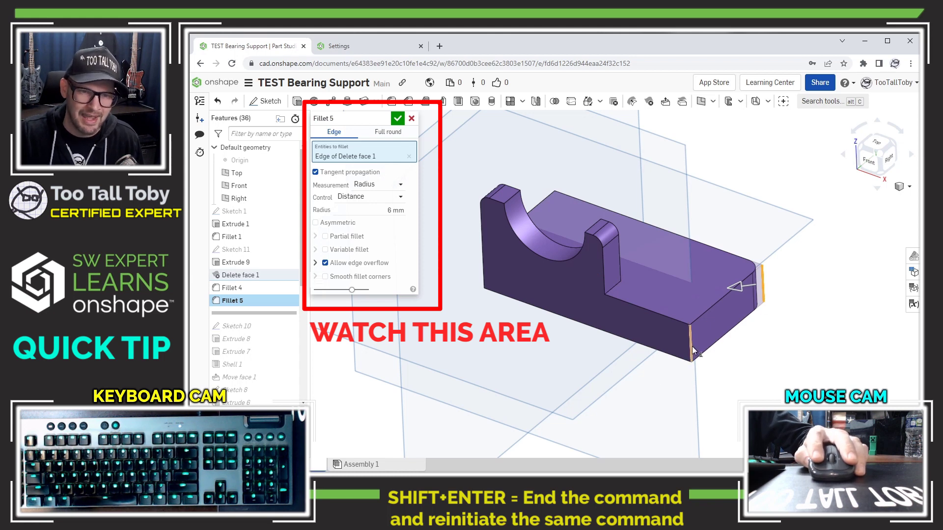
pyautogui.click(689, 346)
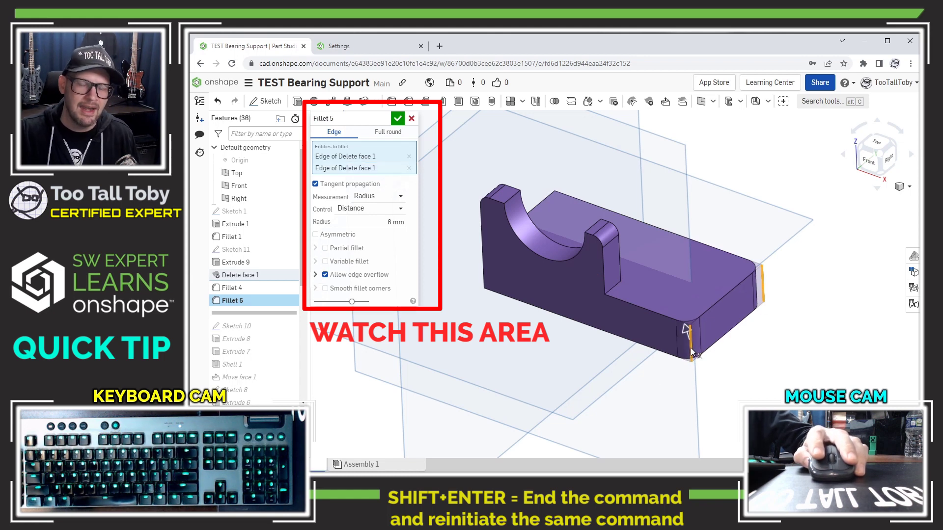
pyautogui.press('Shift')
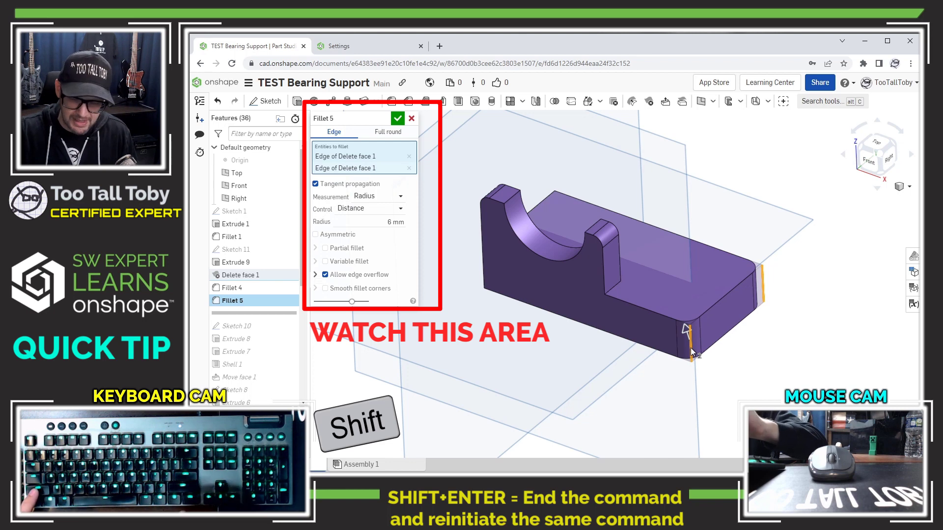
pyautogui.press('shift+enter')
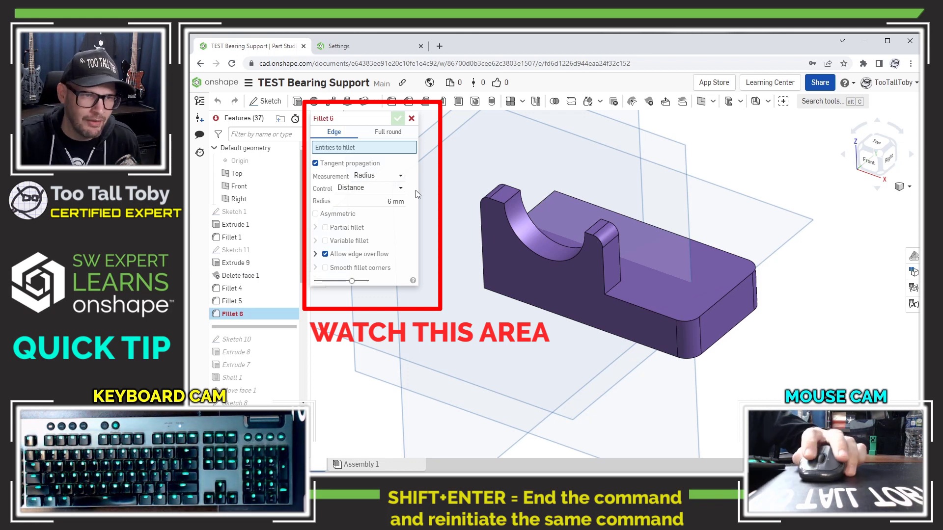
# Give Fillet 6 an 11 mm radius on the inside edge between short upright and base.
pyautogui.write('11')
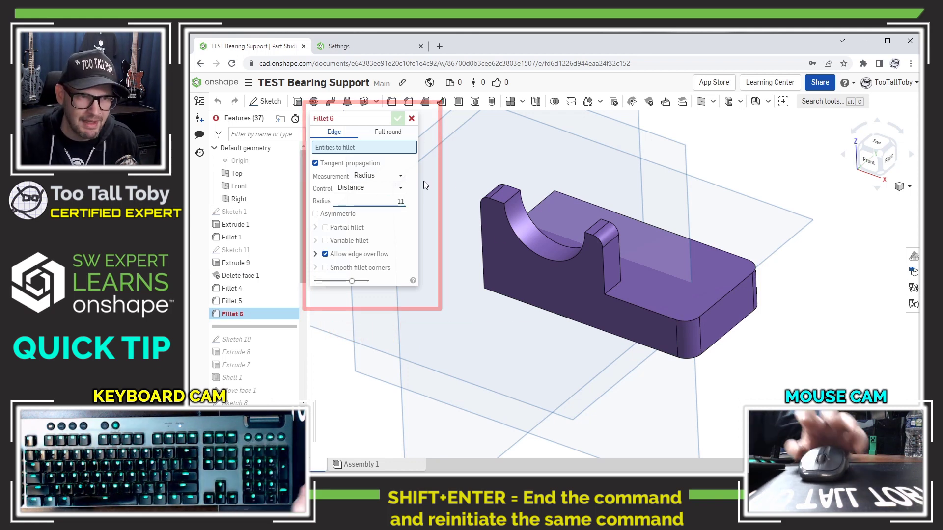
pyautogui.click(613, 290)
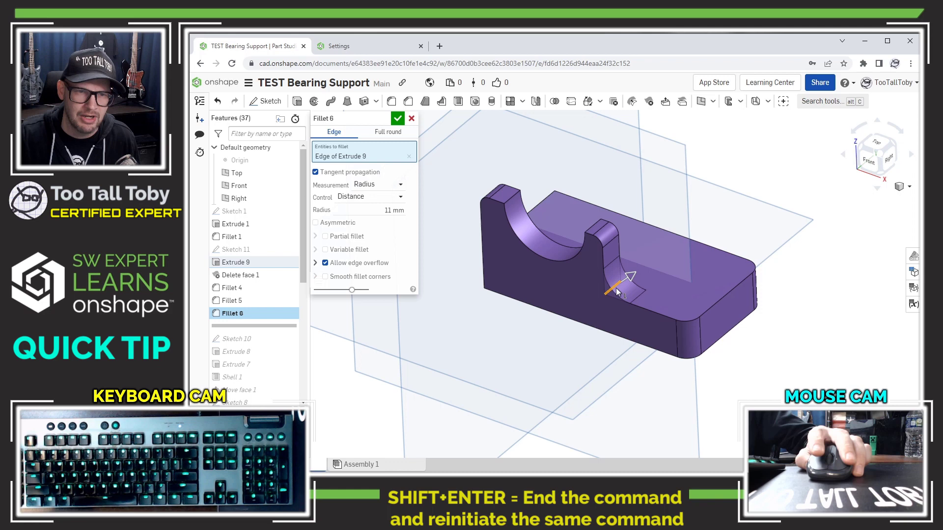